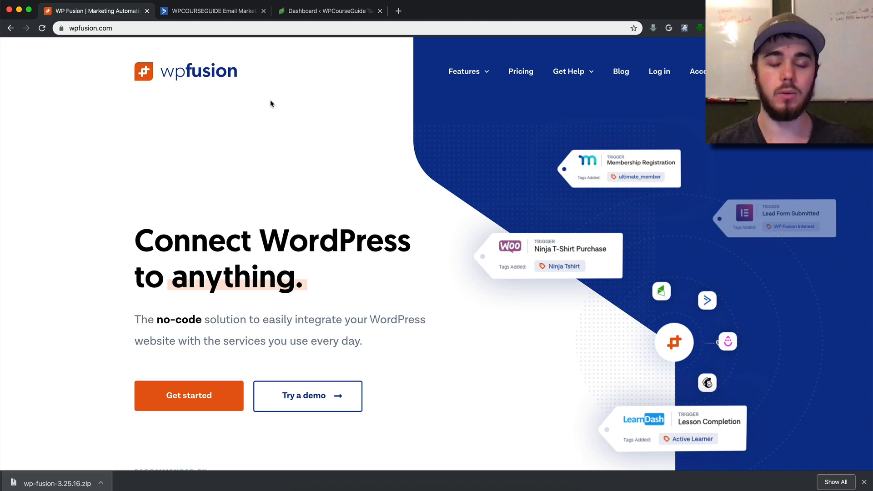
mouse_move(251, 103)
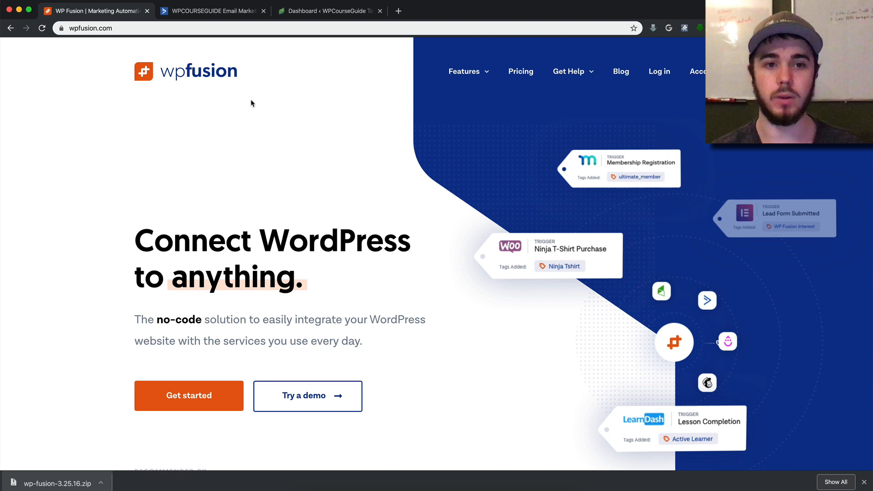
mouse_move(261, 131)
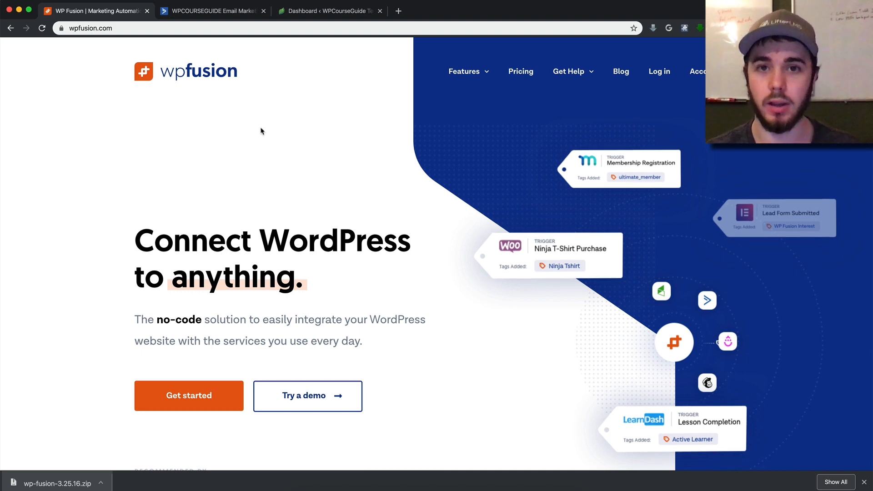
Open the WP Fusion pricing page and review the Personal, Plus and Professional license plans
left_click(521, 72)
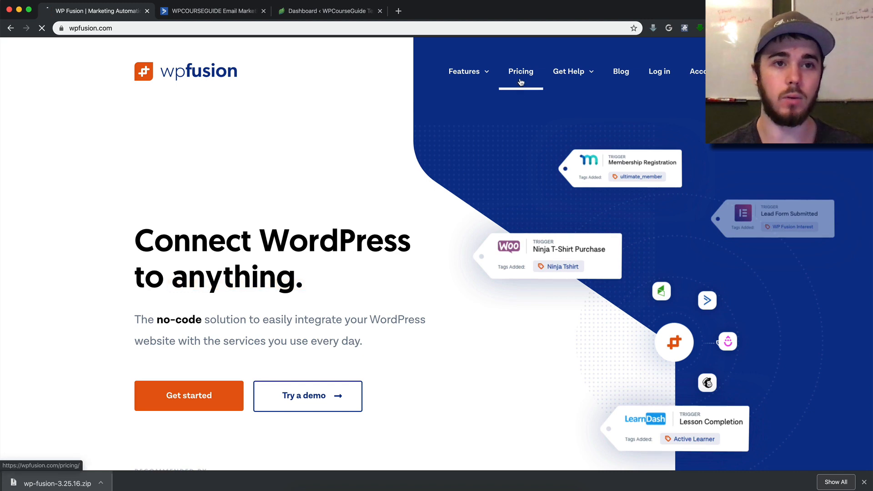
left_click(520, 72)
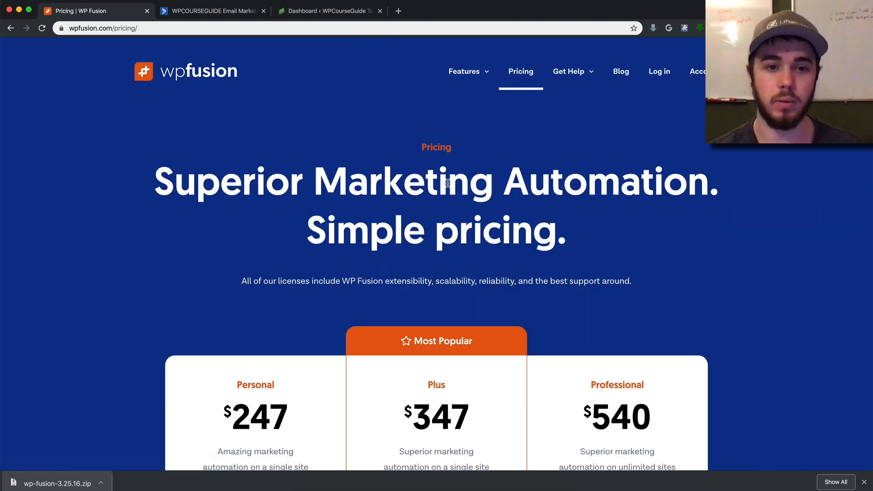
scroll("down", 3)
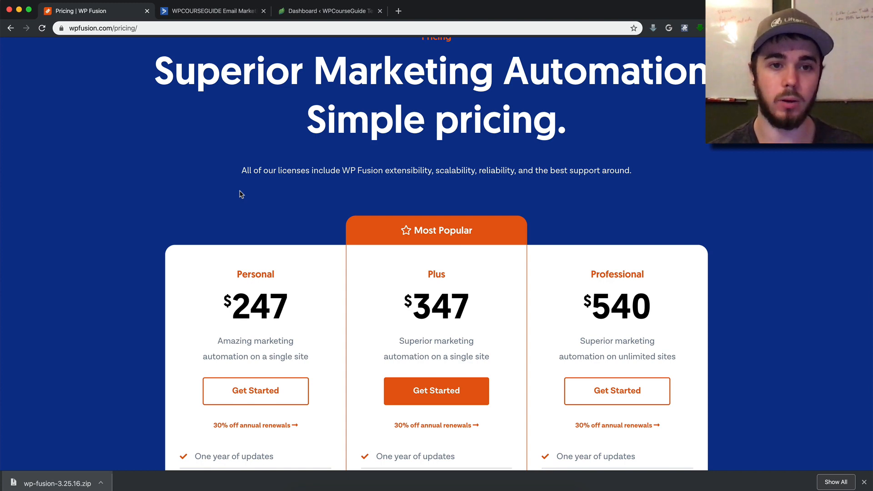
scroll("up", 3)
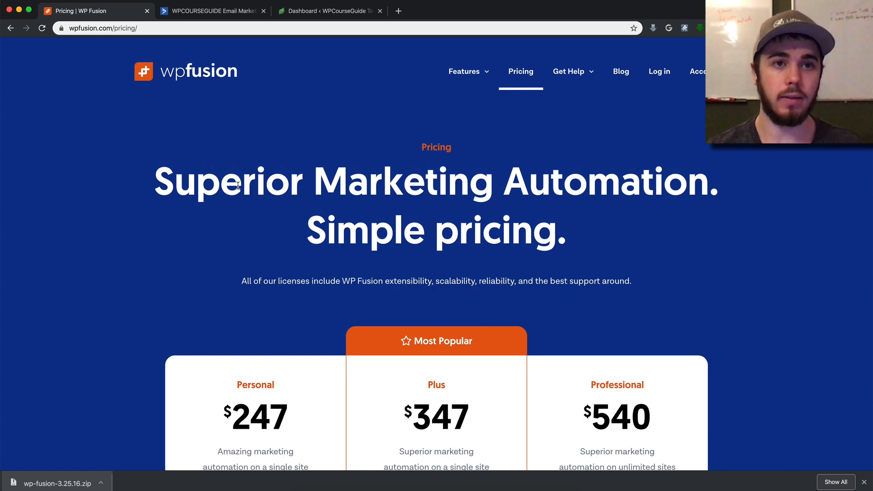
mouse_move(225, 191)
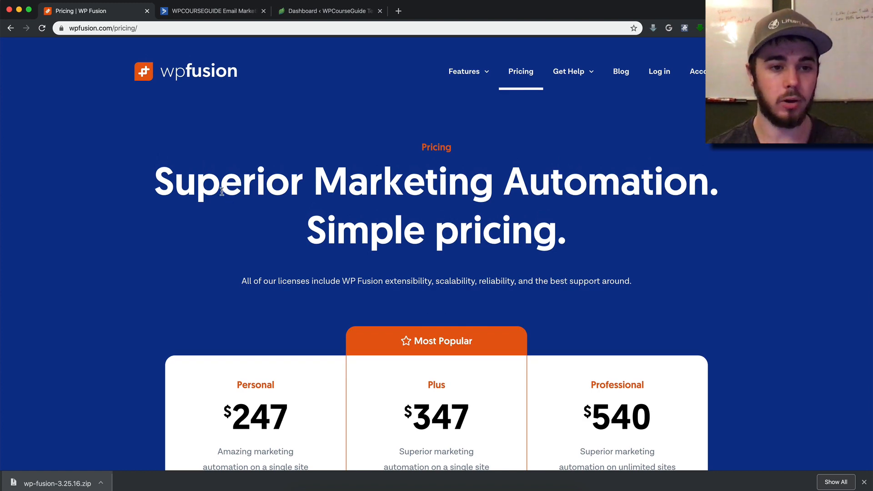
mouse_move(329, 3)
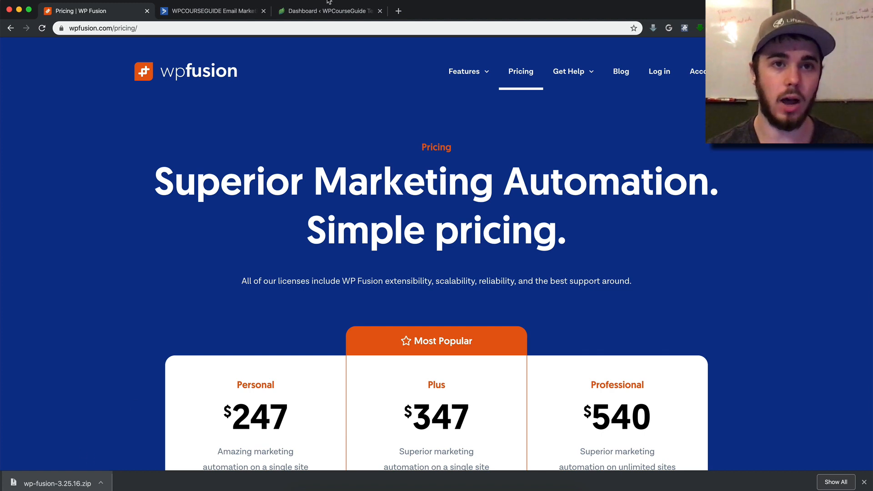
Upload and install wp-fusion-3.25.16.zip, then activate the WP Fusion plugin
left_click(328, 10)
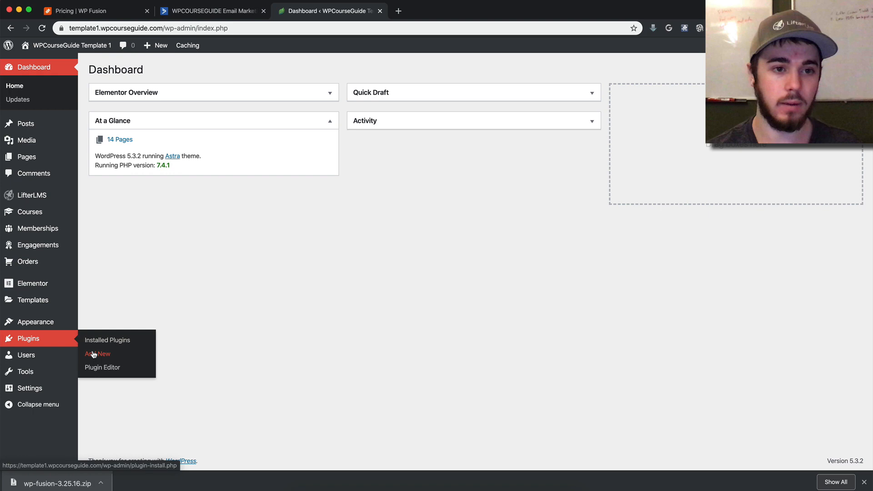
left_click(97, 354)
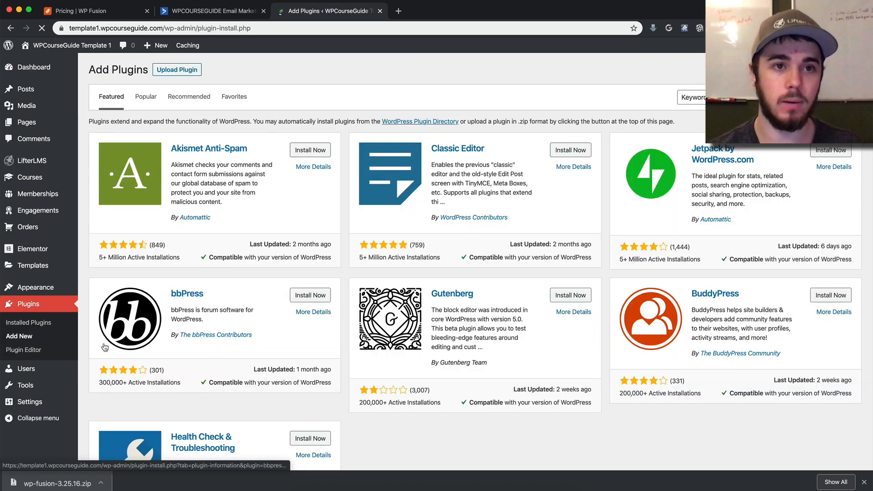
left_click(176, 70)
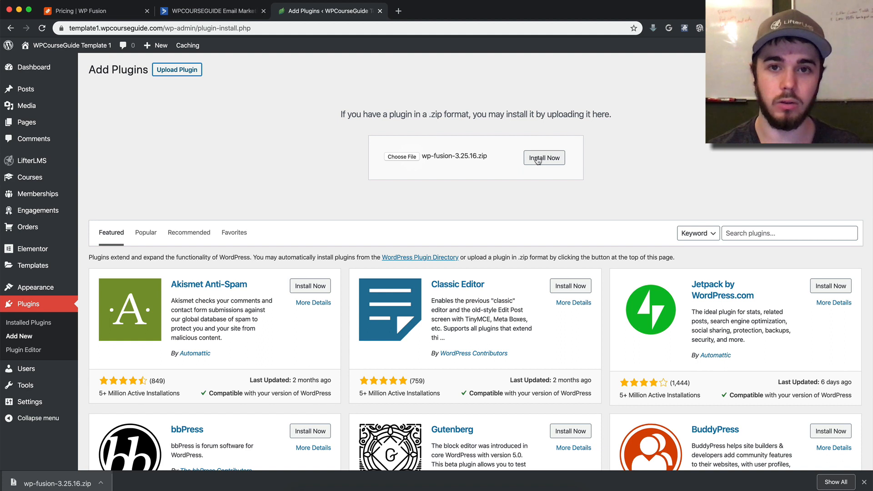
left_click(543, 158)
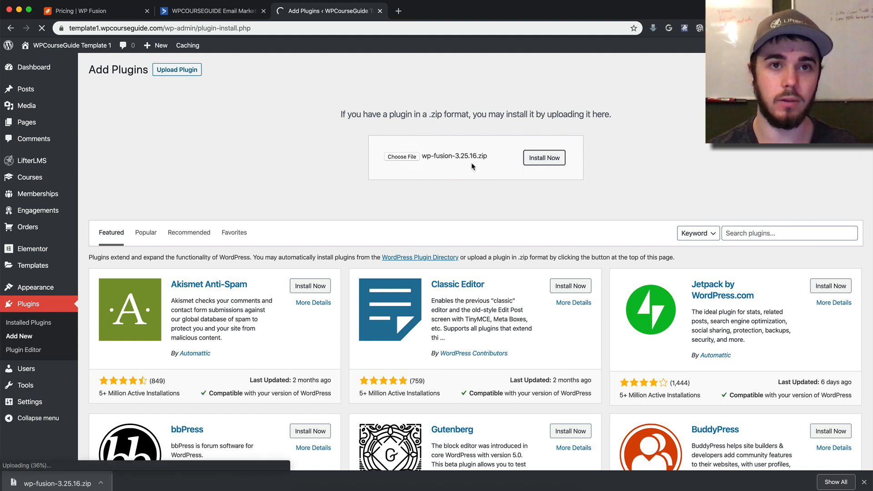
mouse_move(350, 183)
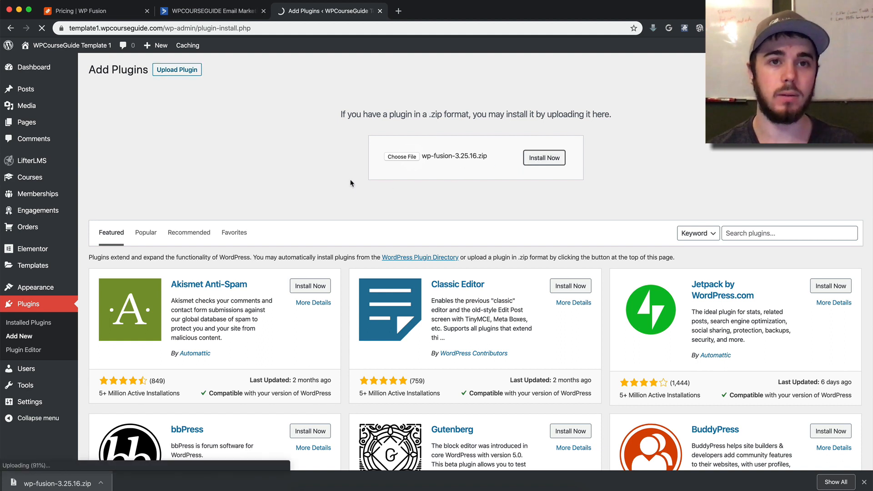
left_click(543, 158)
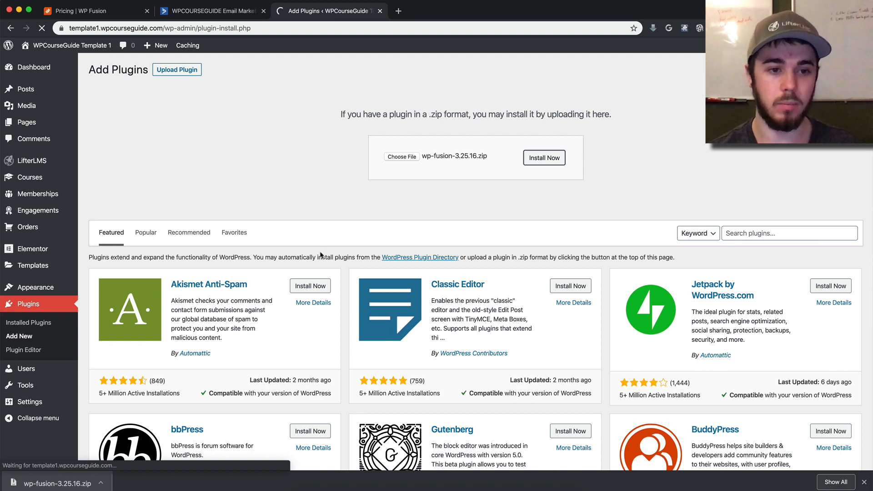
left_click(544, 157)
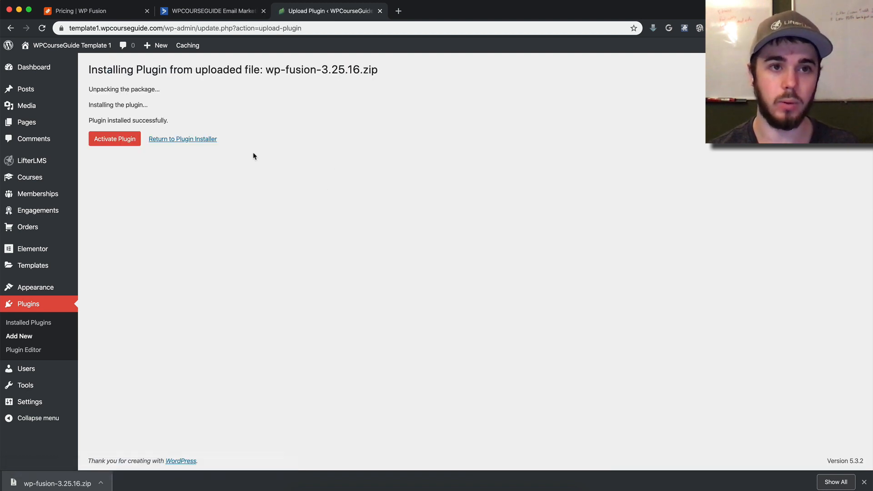
left_click(115, 139)
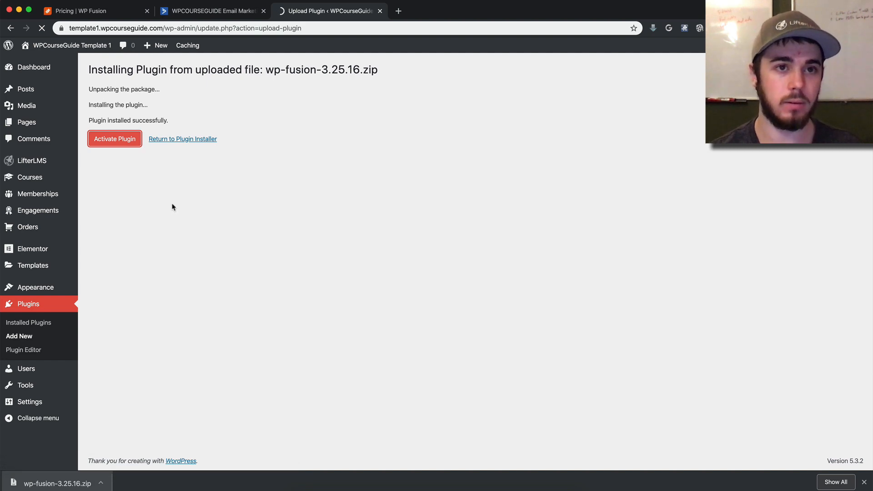
left_click(115, 138)
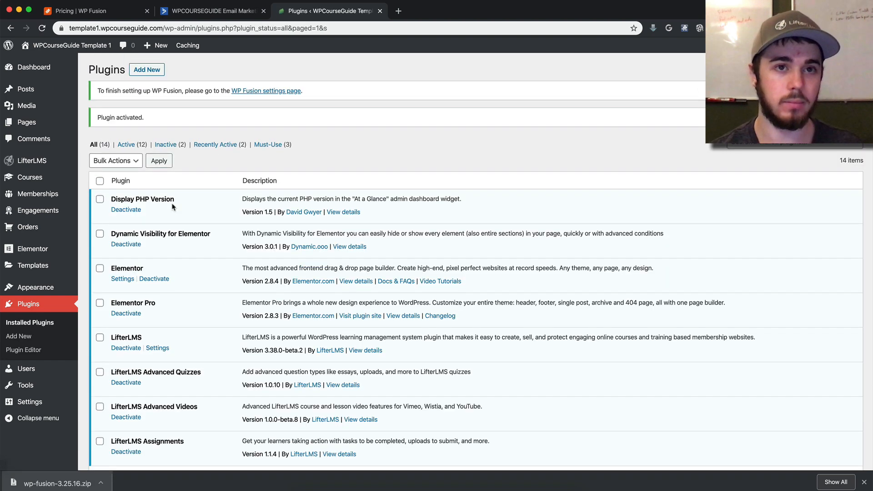
mouse_move(120, 340)
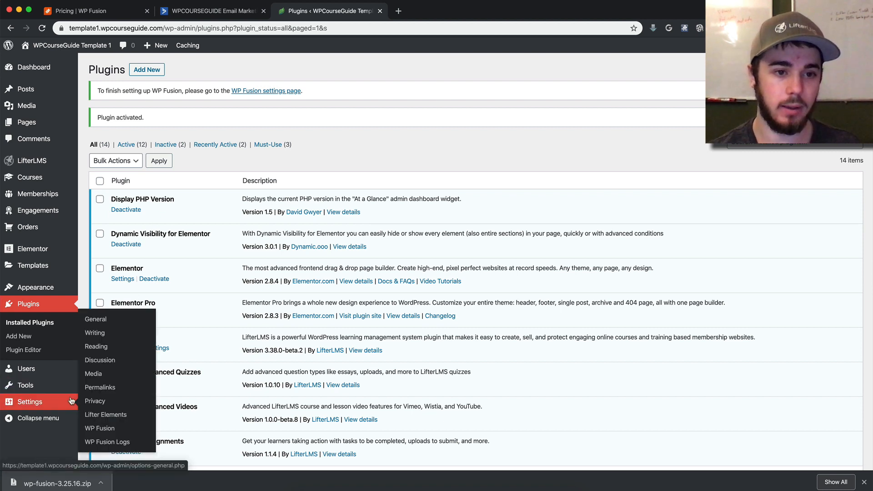
Select ActiveCampaign from the CRM list in Settings > WP Fusion
left_click(99, 427)
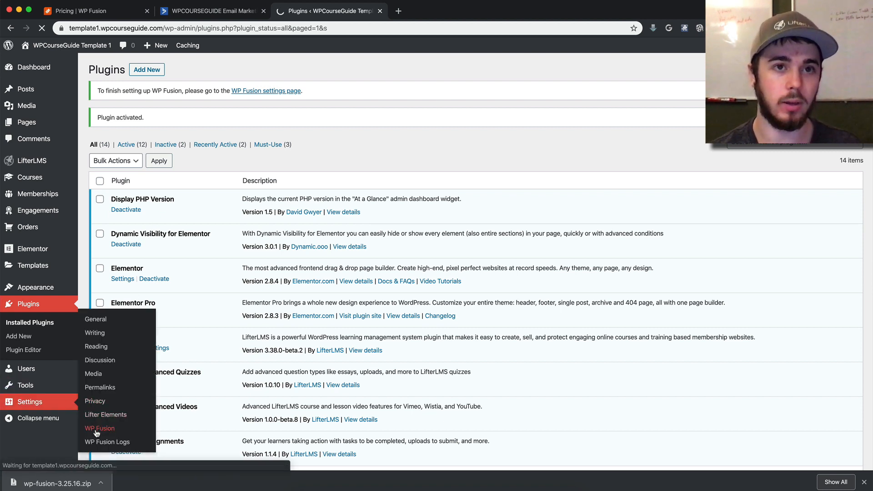
left_click(100, 428)
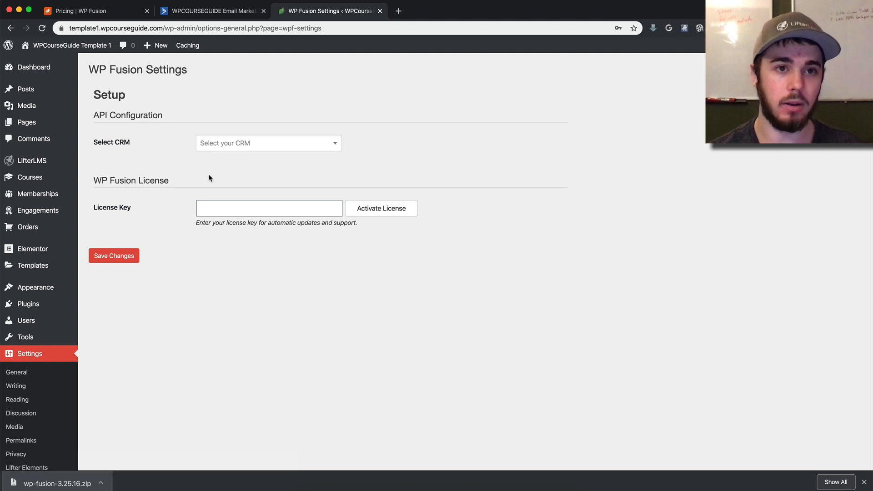
left_click(268, 143)
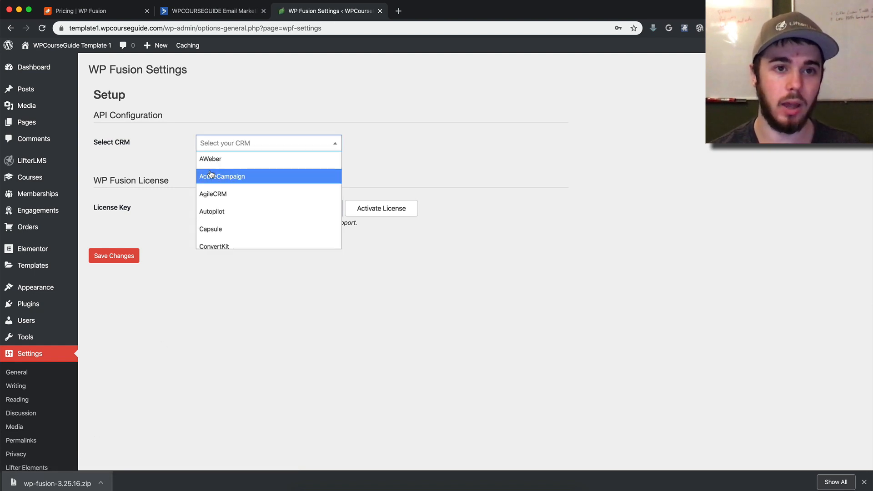
left_click(222, 176)
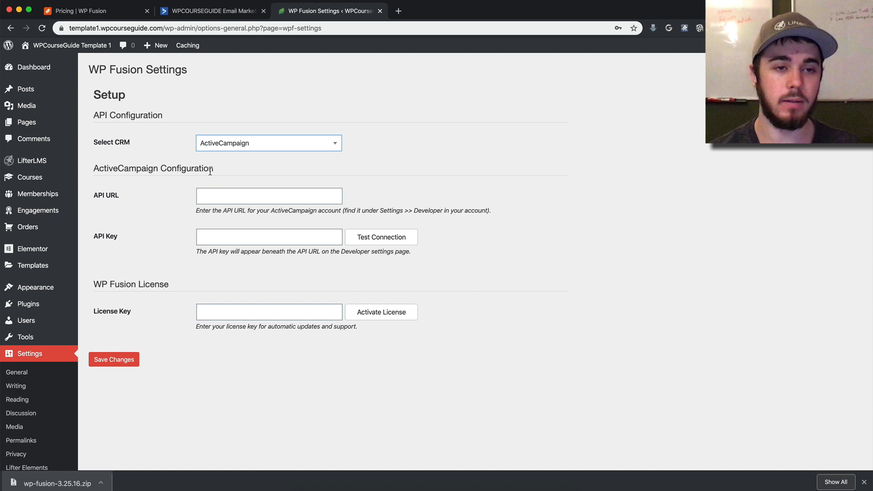
mouse_move(107, 244)
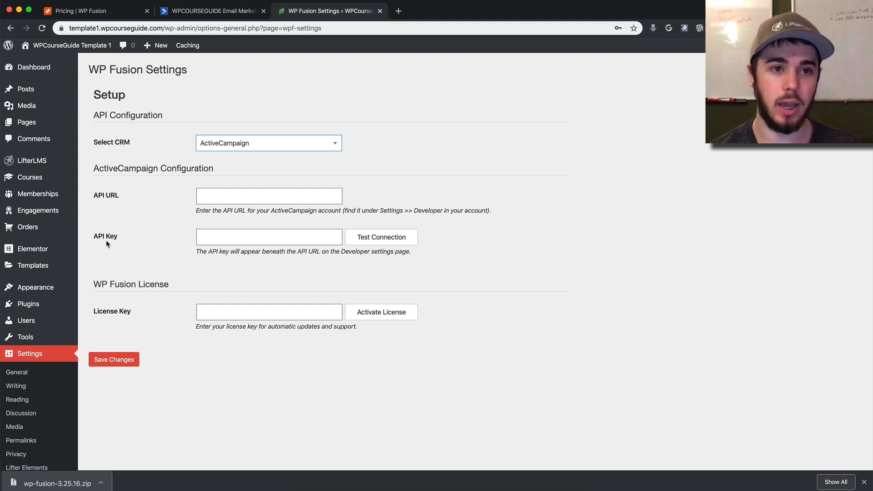
left_click(212, 11)
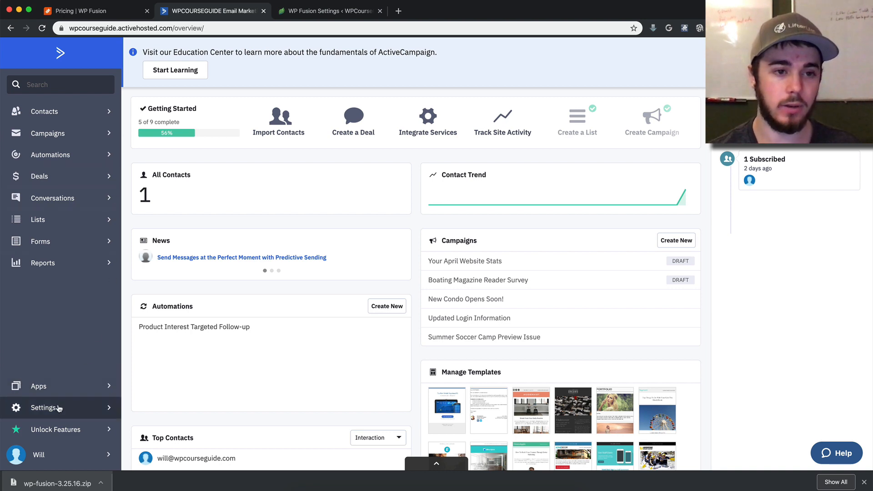
Paste ActiveCampaign's Developer API URL and key into WP Fusion and test the connection
left_click(44, 408)
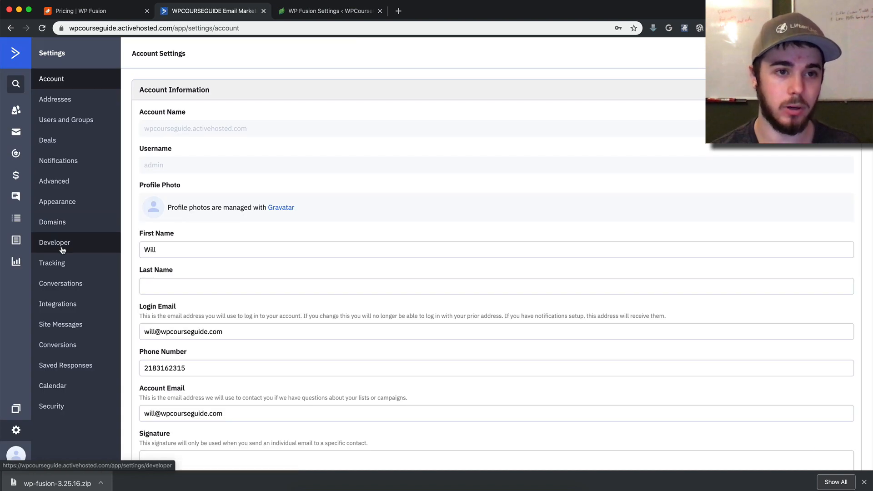
left_click(54, 243)
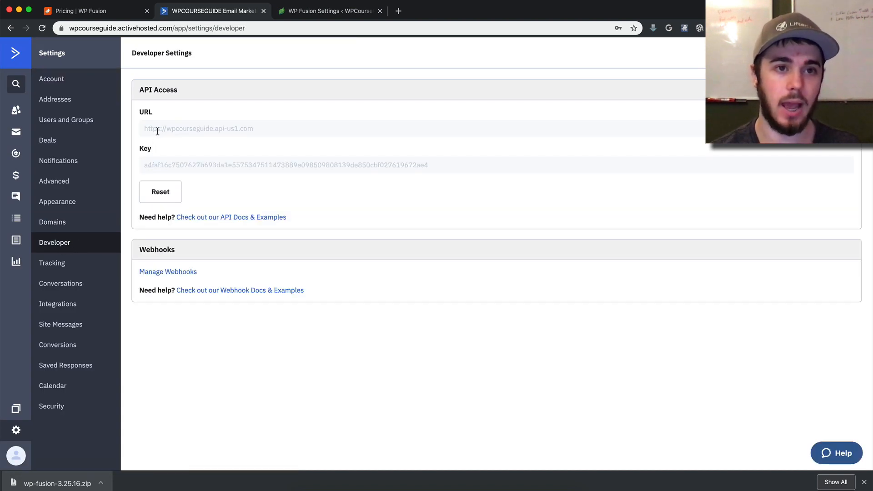
double_click(156, 128)
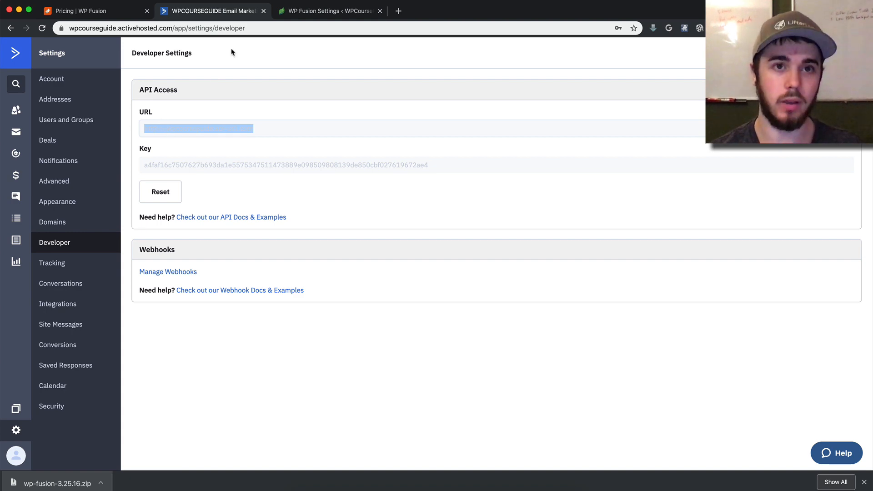
left_click(329, 10)
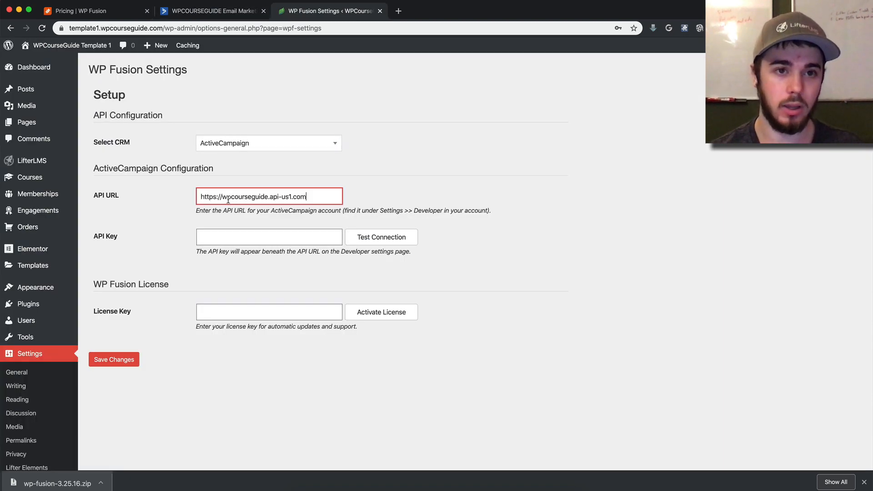
left_click(212, 11)
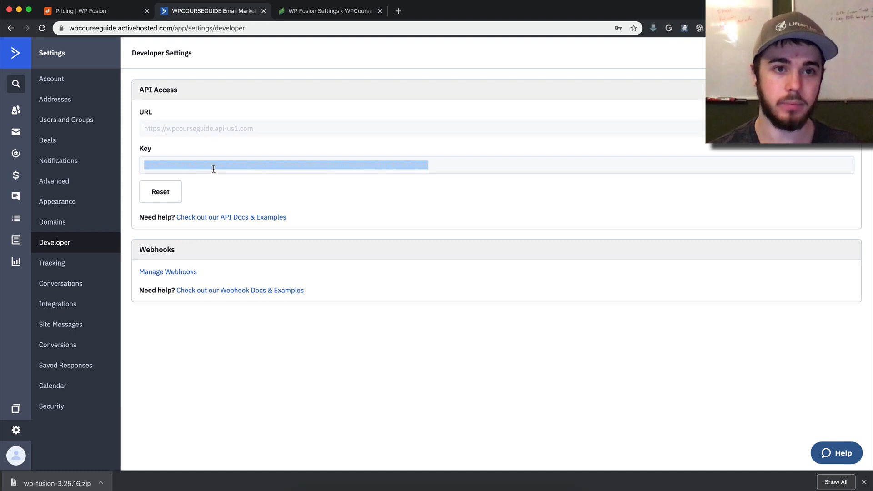
left_click(329, 10)
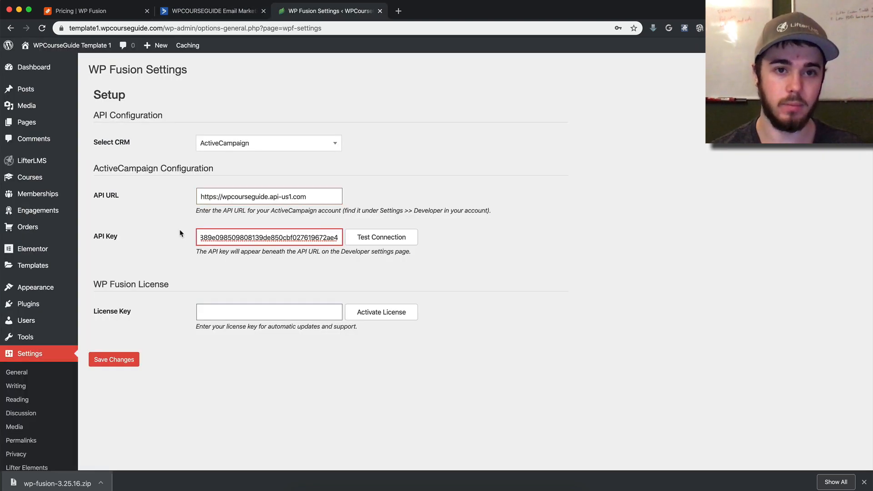
left_click(382, 237)
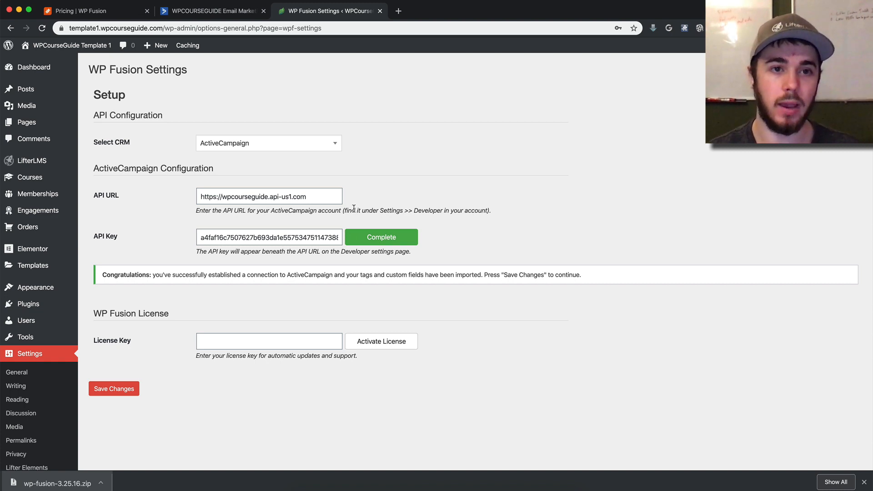
mouse_move(320, 216)
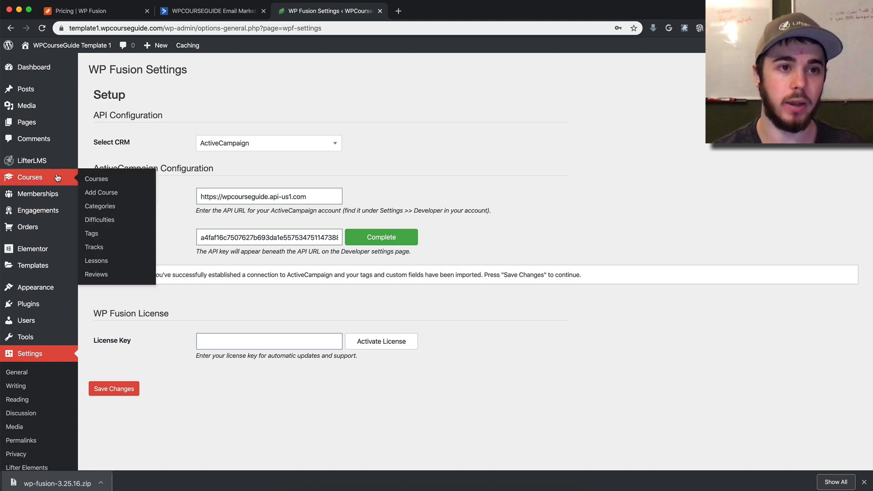
Make LifterLMS Quizzes Course apply the 'Enrolled in Quizzes Course' tag on enrollment
left_click(96, 178)
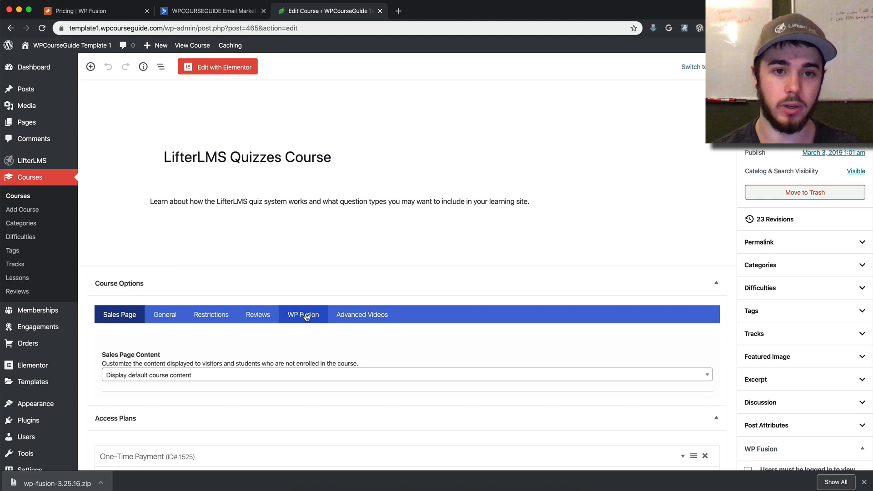
left_click(303, 314)
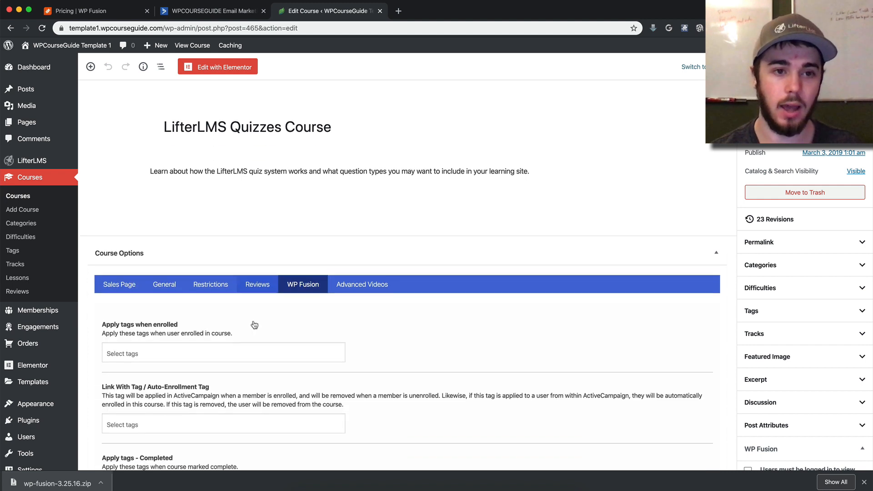
scroll("down", 3)
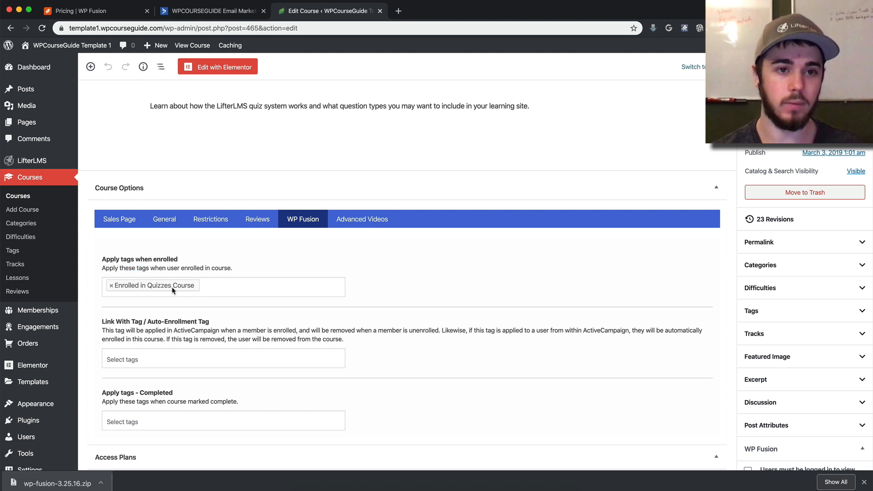
left_click(209, 11)
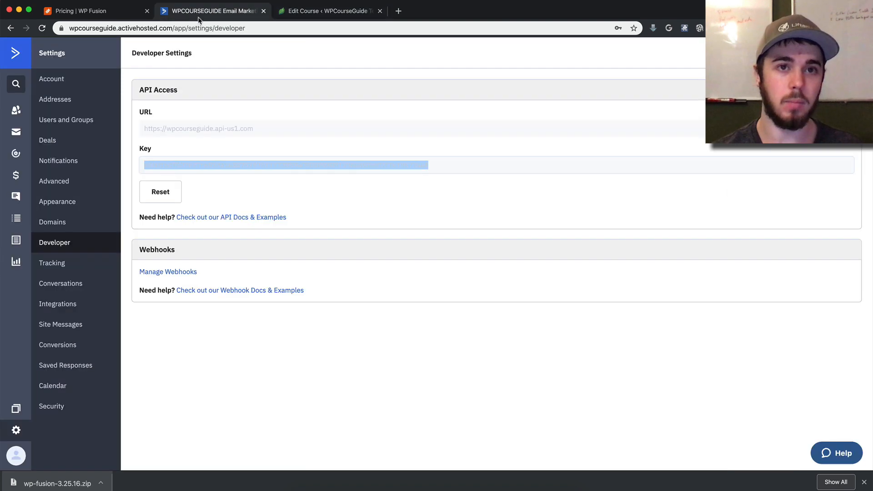
Return to WordPress and launch the Course Builder for LifterLMS Quizzes Course
left_click(329, 11)
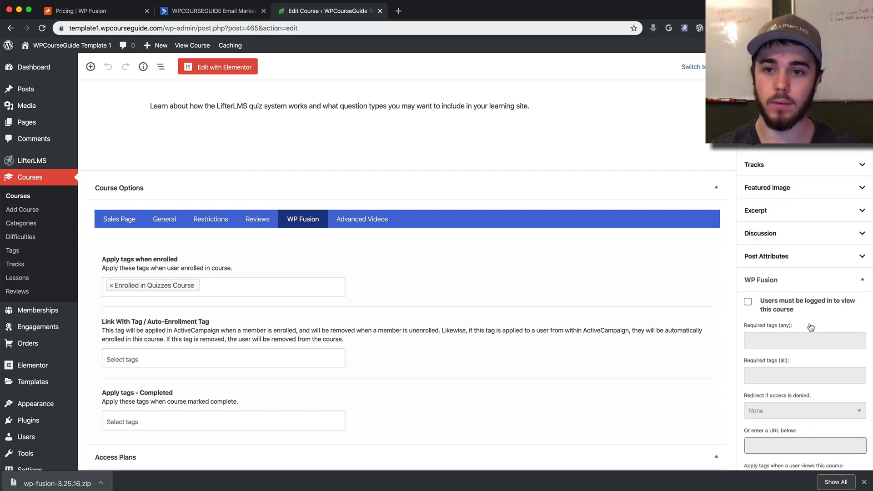
scroll("down", 3)
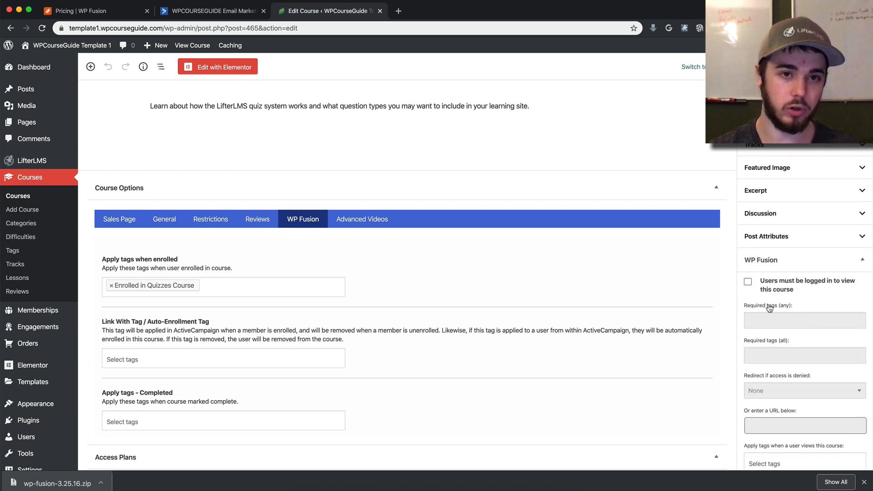
scroll("down", 3)
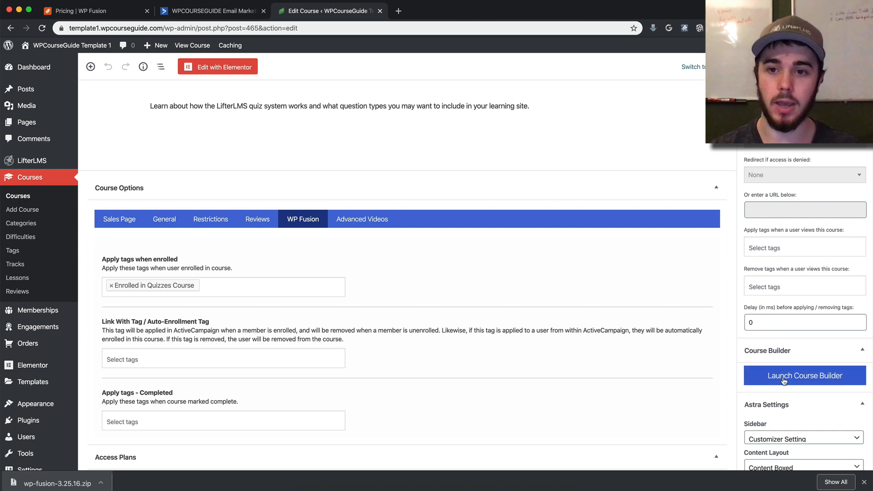
left_click(804, 376)
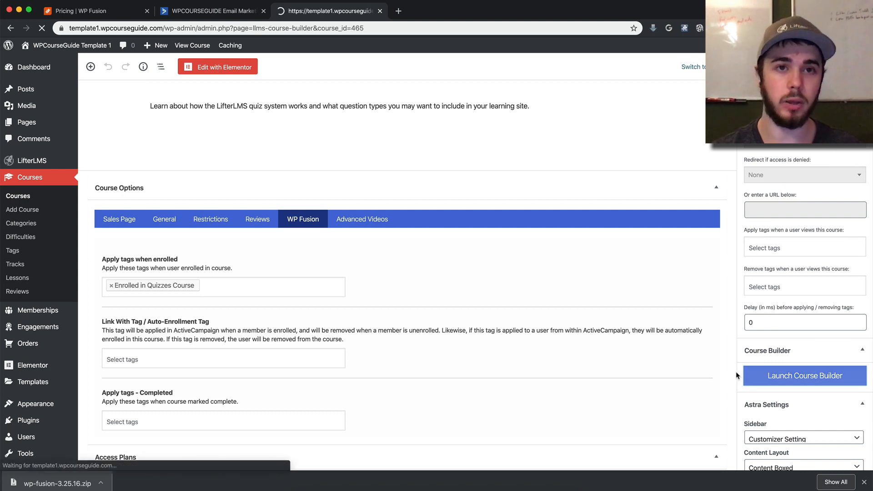
left_click(804, 376)
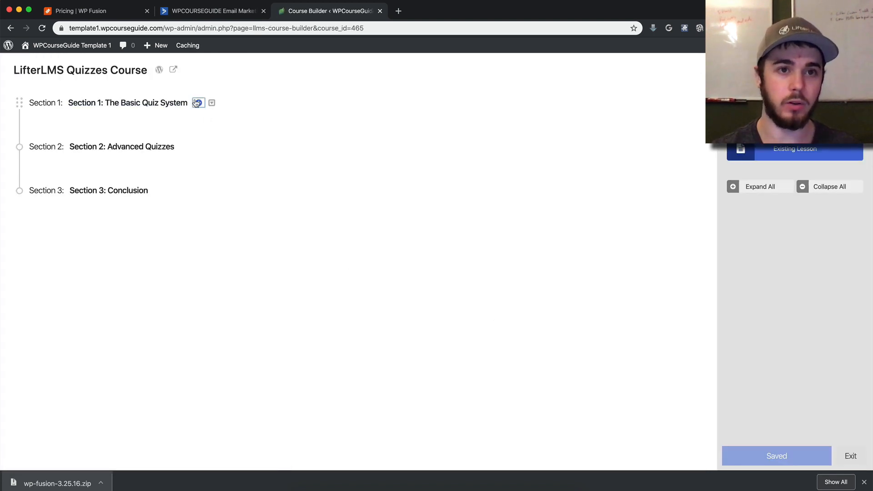
Open the 'LifterLMS Advanced Quizzes' lesson editor and show its WP Fusion lesson settings
left_click(198, 102)
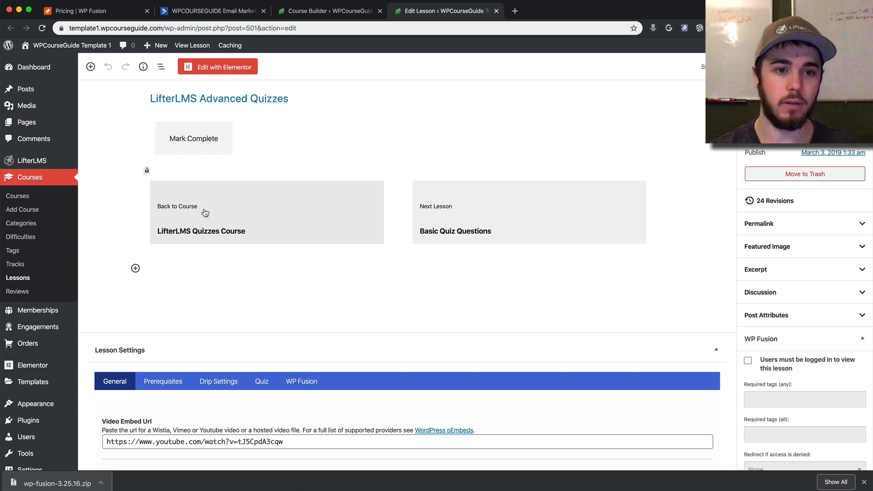
left_click(301, 381)
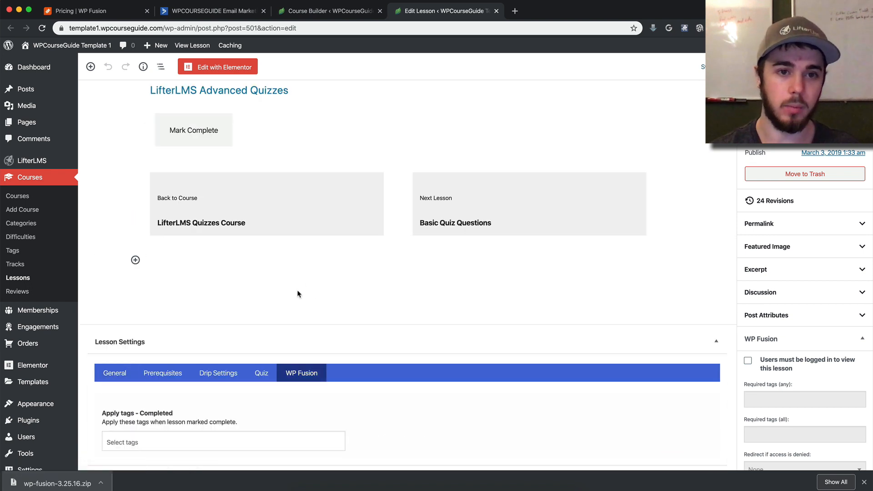
mouse_move(195, 422)
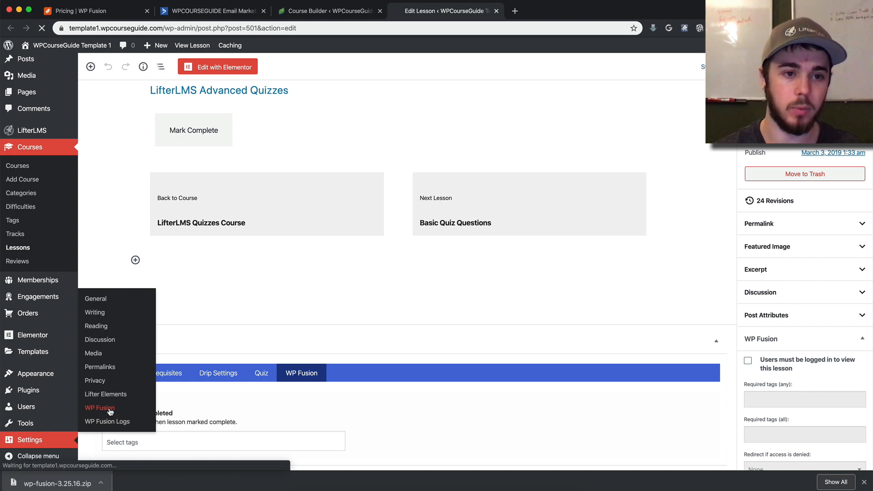
Review WP Fusion's contact creation and sync settings, then return to the pricing page
left_click(99, 408)
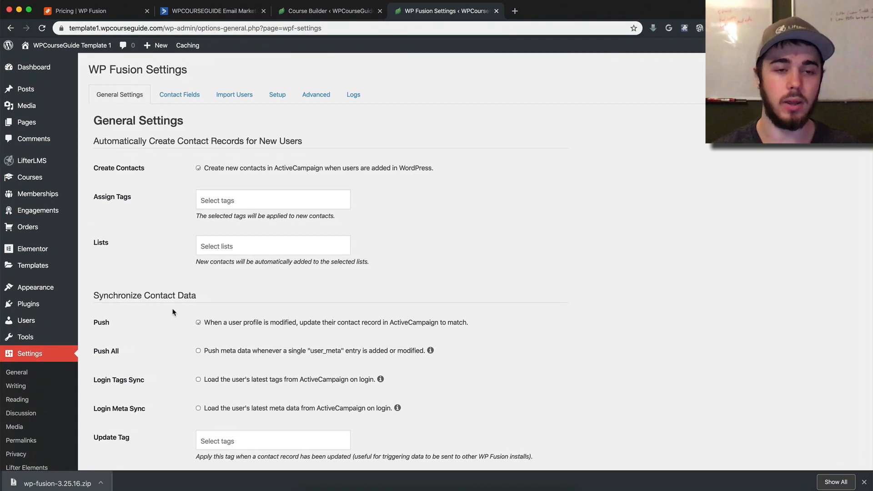
scroll("down", 3)
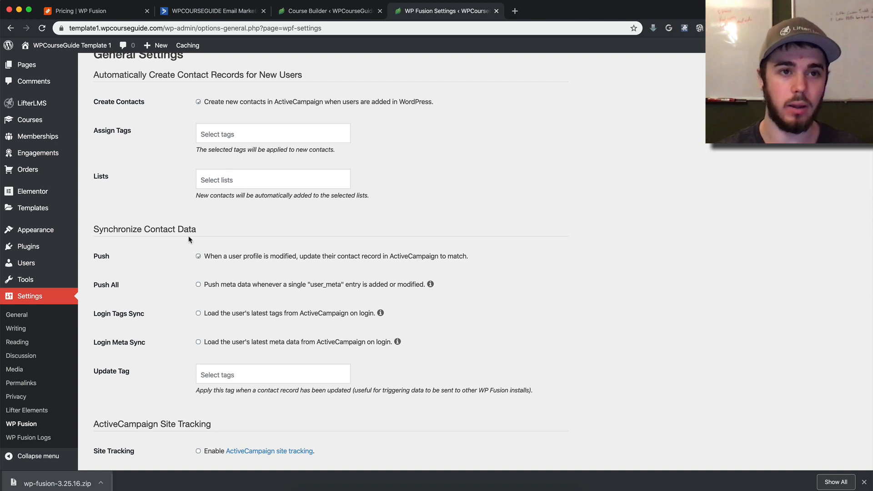
mouse_move(216, 311)
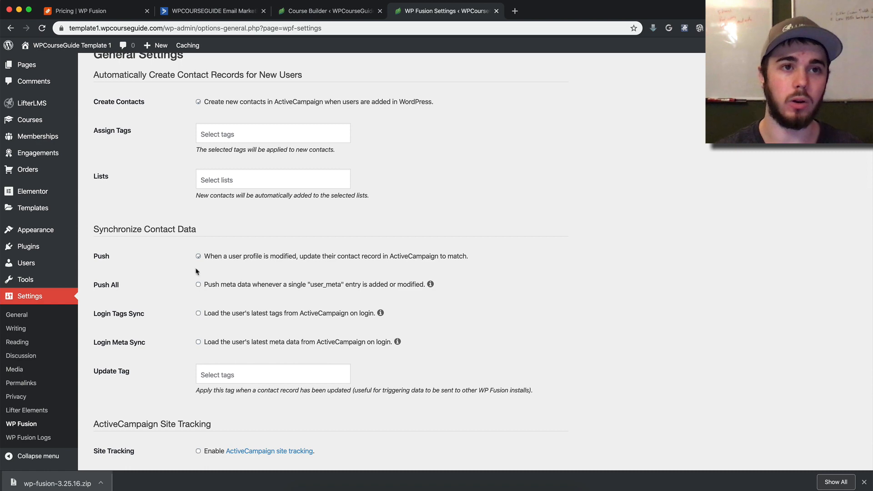
left_click(84, 10)
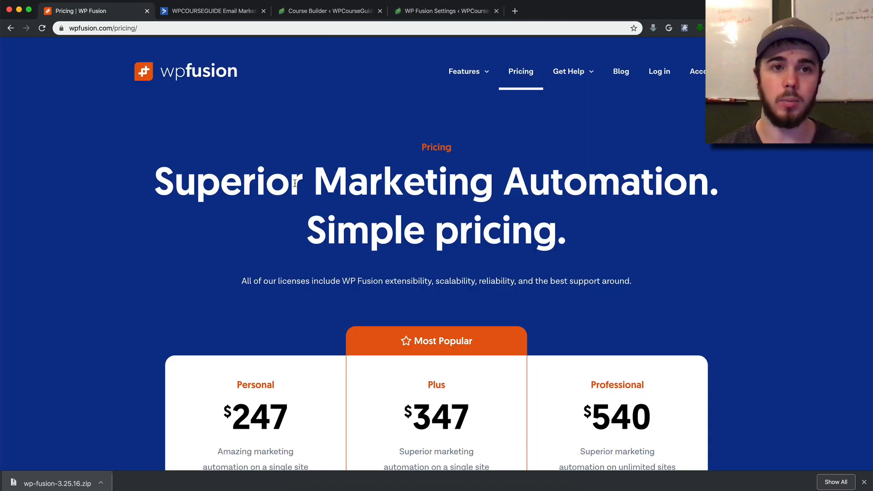
scroll("down", 3)
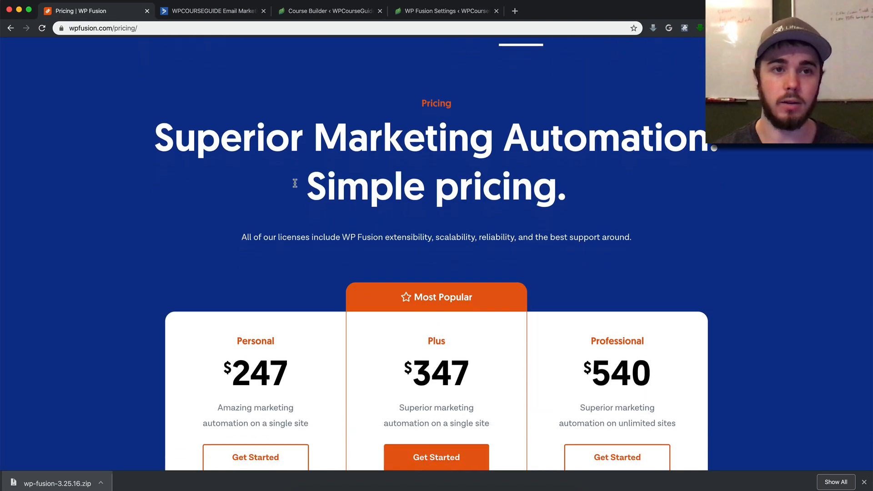
scroll("down", 3)
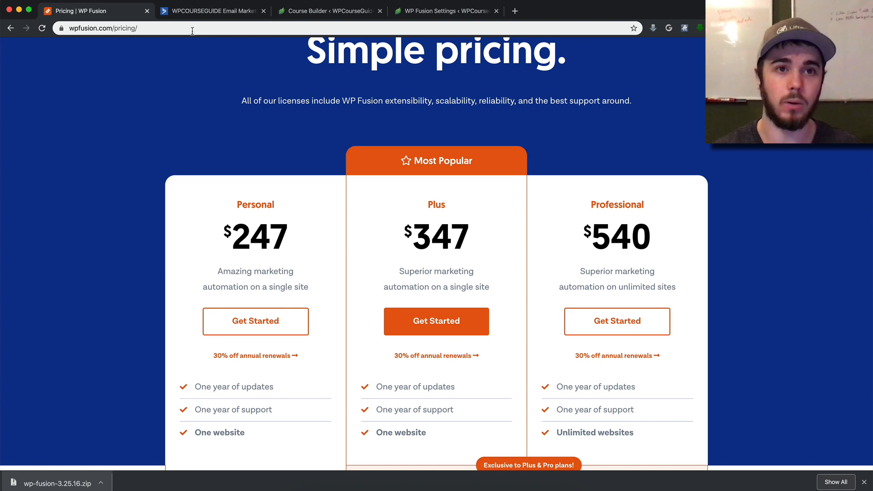
mouse_move(211, 11)
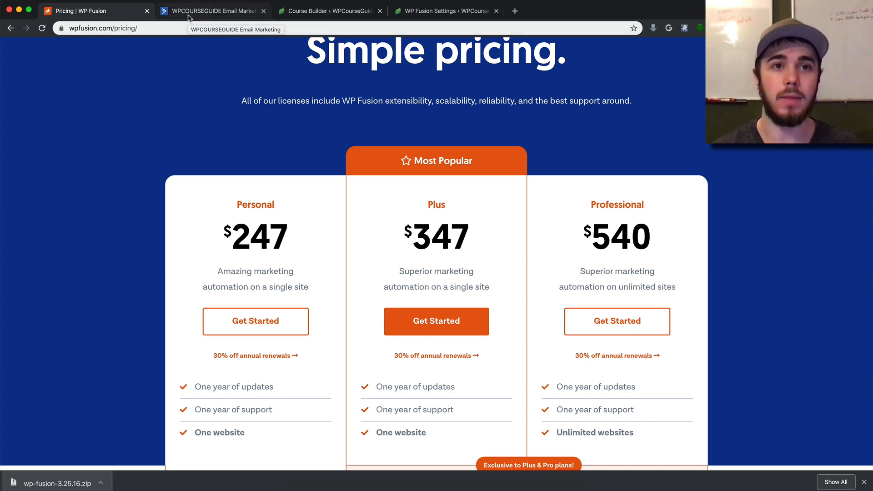